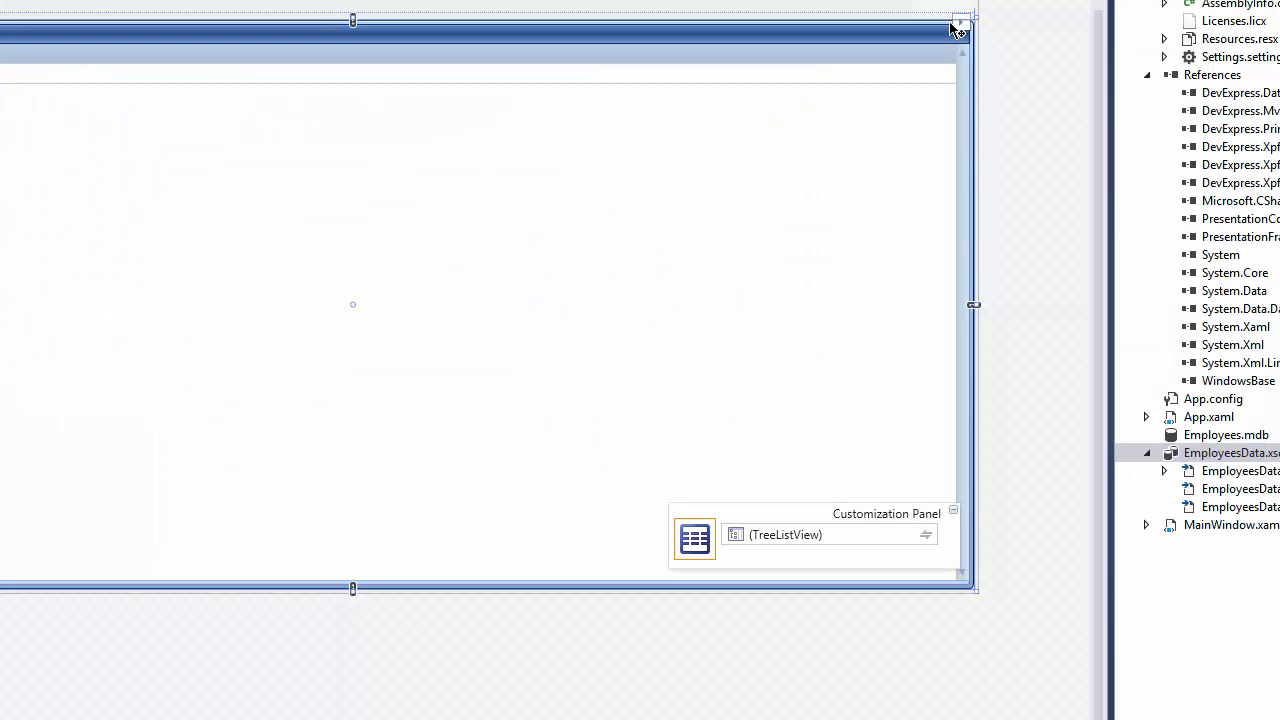
- Bring up the grid's smart tag tasks while the EmployeesData dataset is shown
left_click(956, 22)
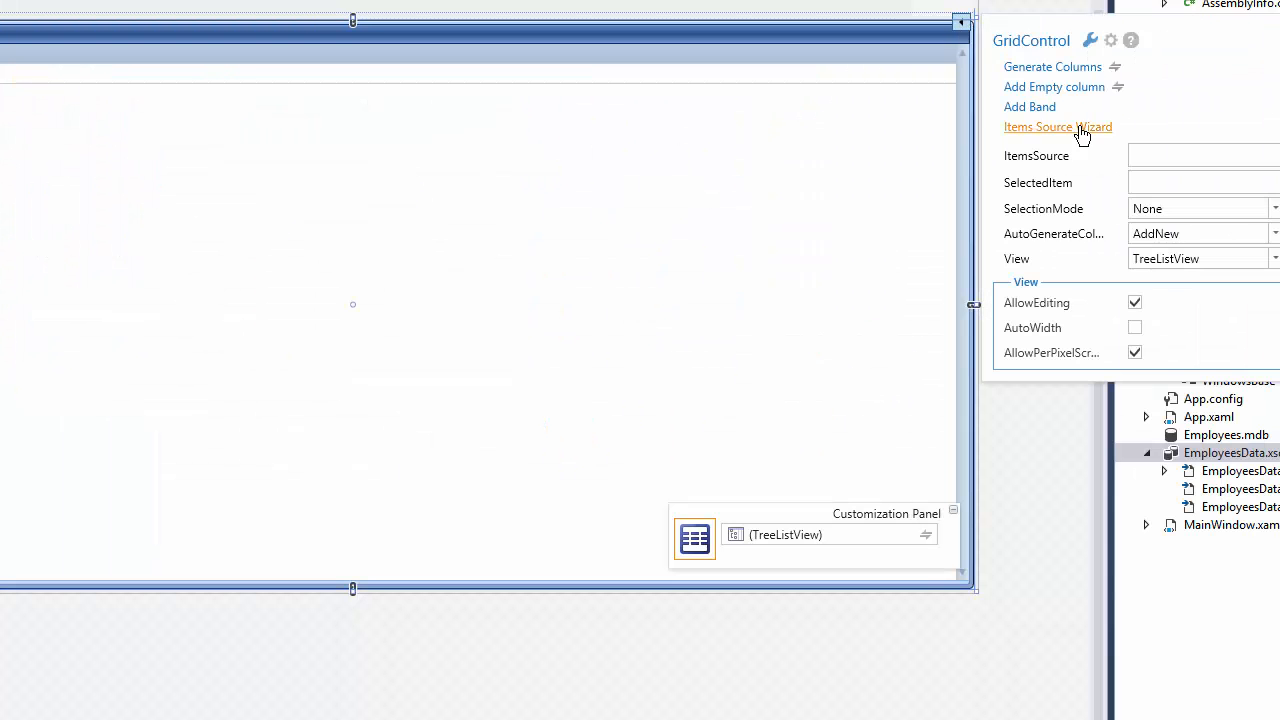
left_click(1056, 126)
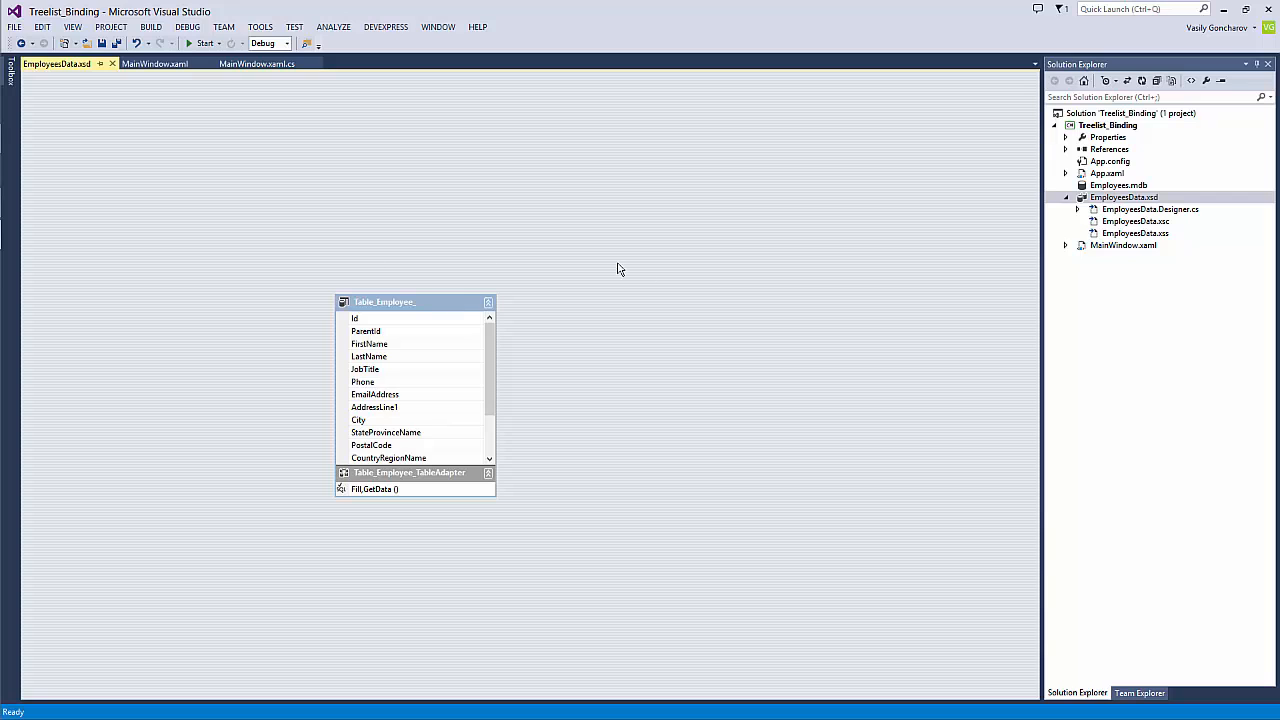
mouse_move(644, 318)
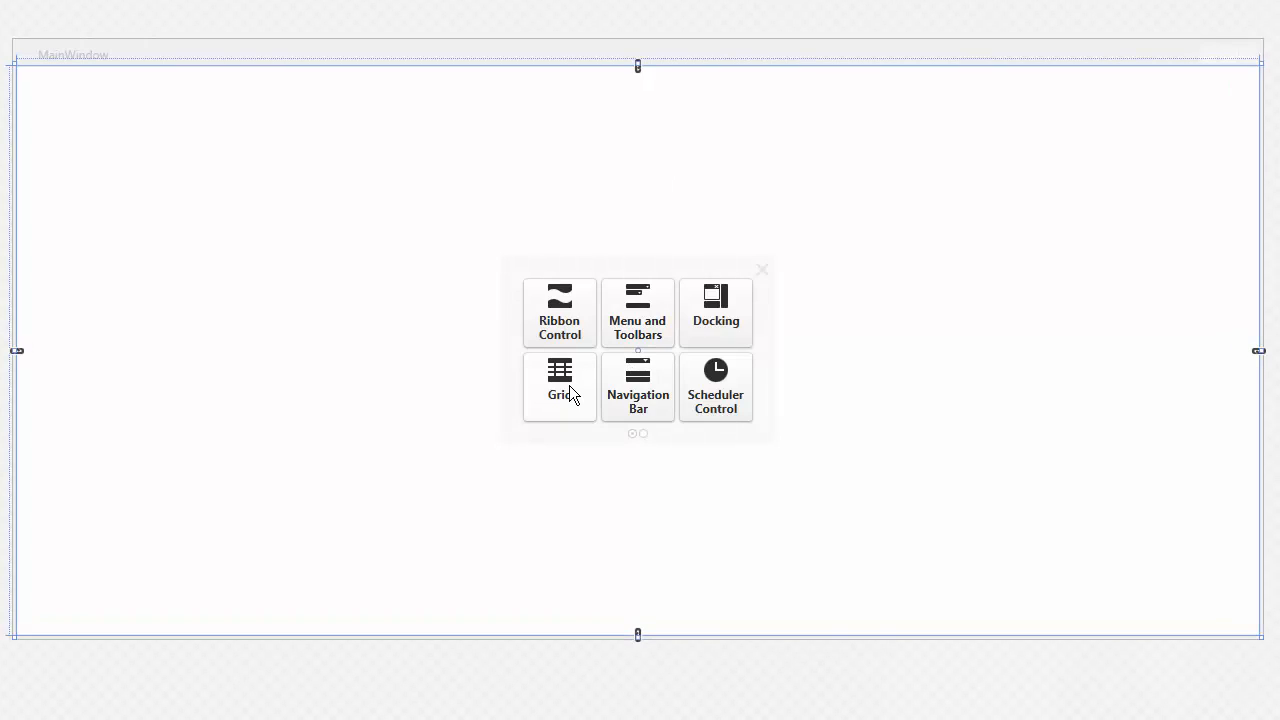
- Add a DevExpress GridControl in Tree List View mode to MainWindow from the template gallery
left_click(560, 384)
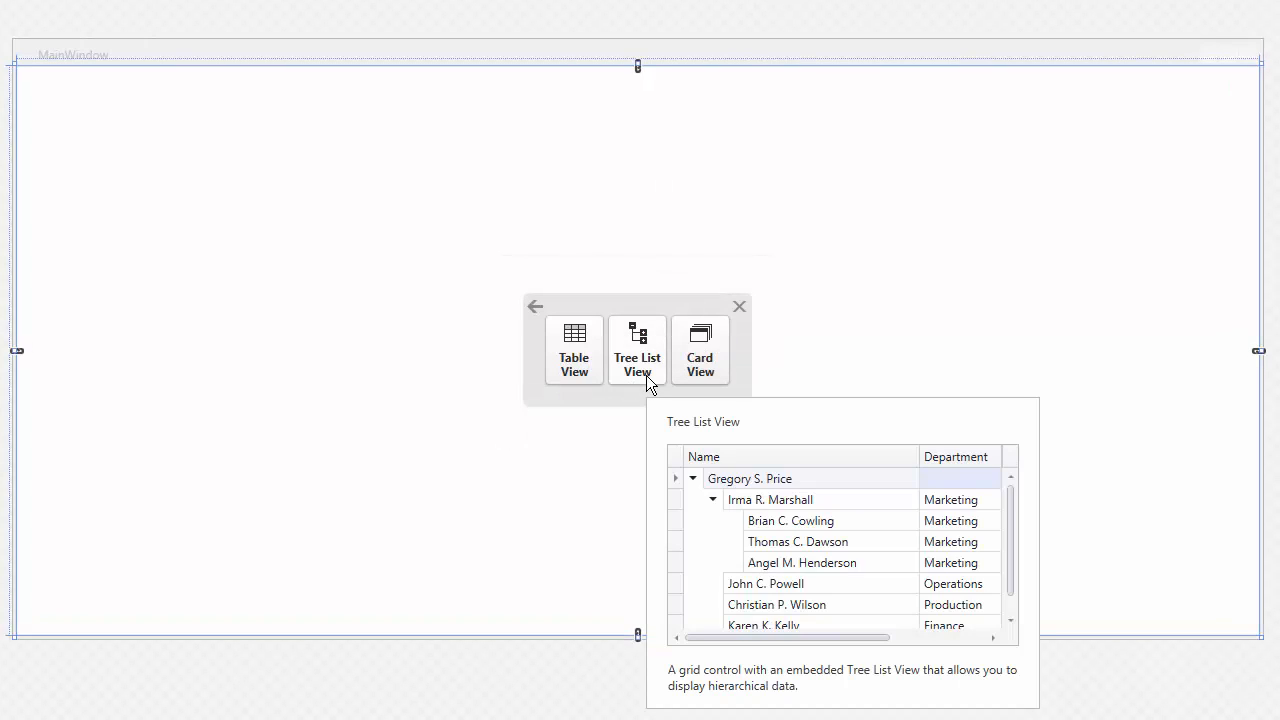
left_click(636, 350)
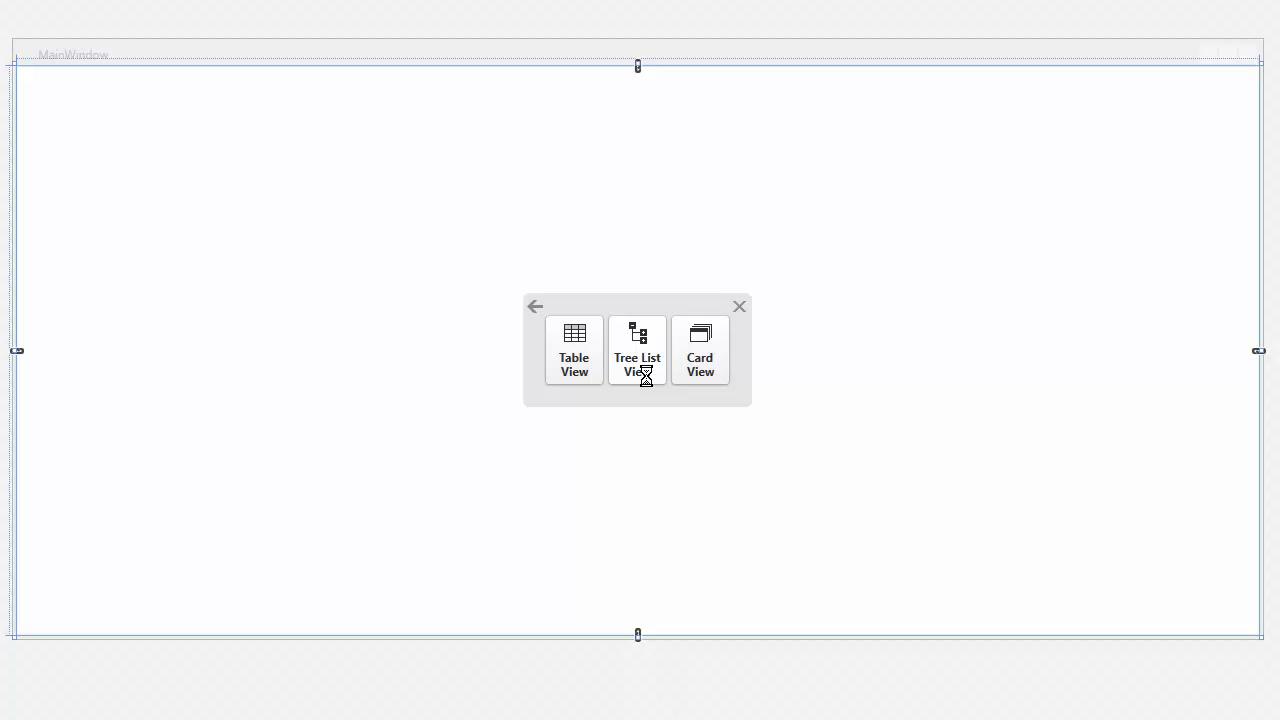
left_click(636, 350)
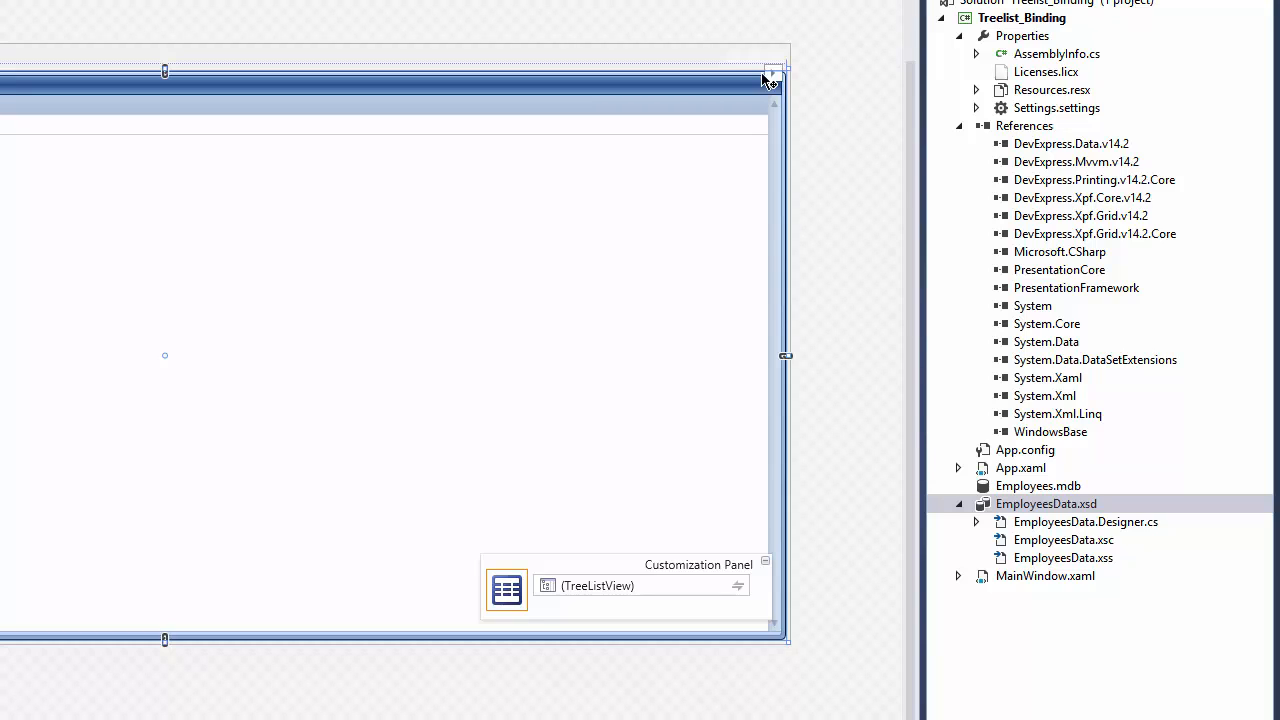
- Launch the Items Source Configuration Wizard from the GridControl smart tag
left_click(772, 76)
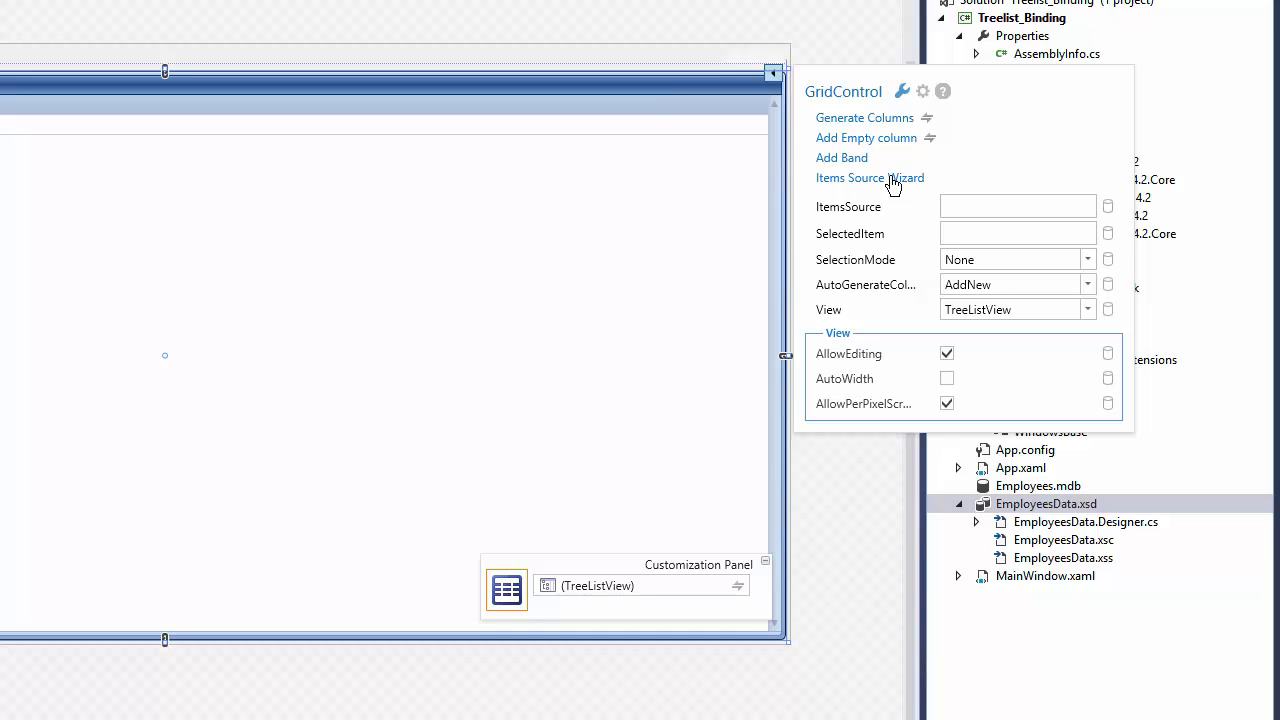
left_click(868, 176)
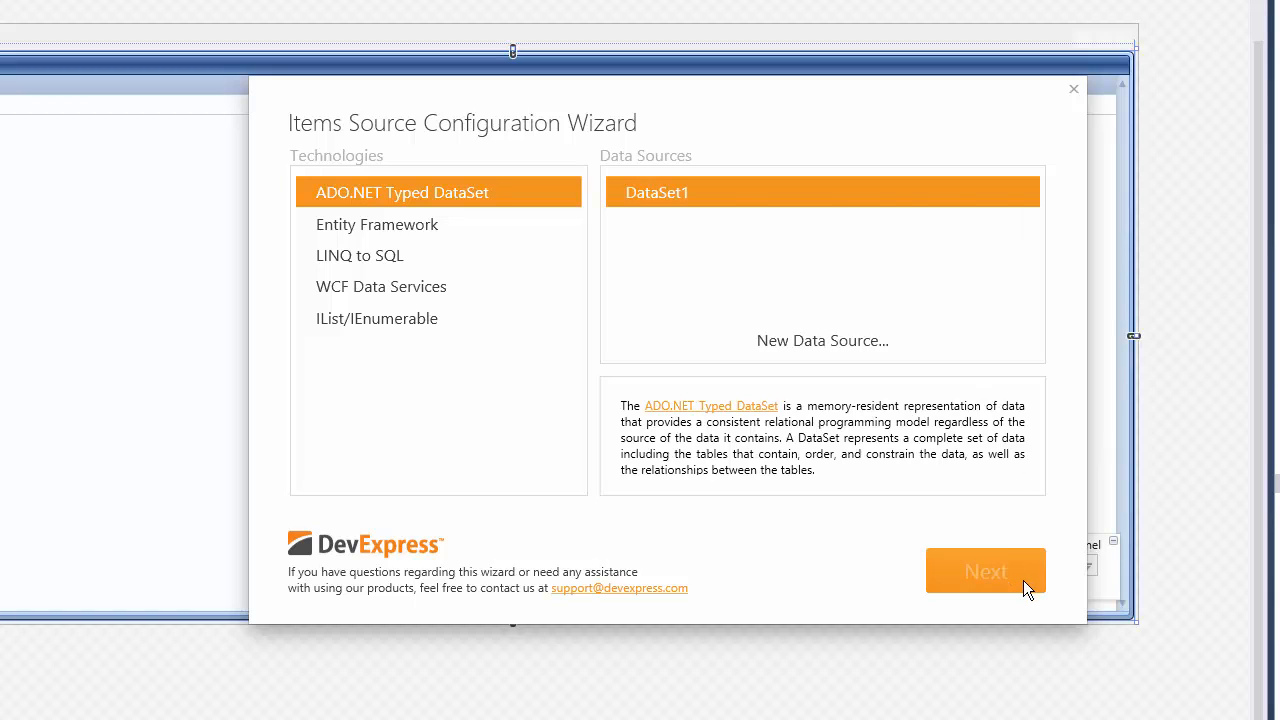
- Bind the grid via ICollectionView to Table_Employee_ from DataSet1 as a ListCollectionView and finish the wizard
left_click(986, 572)
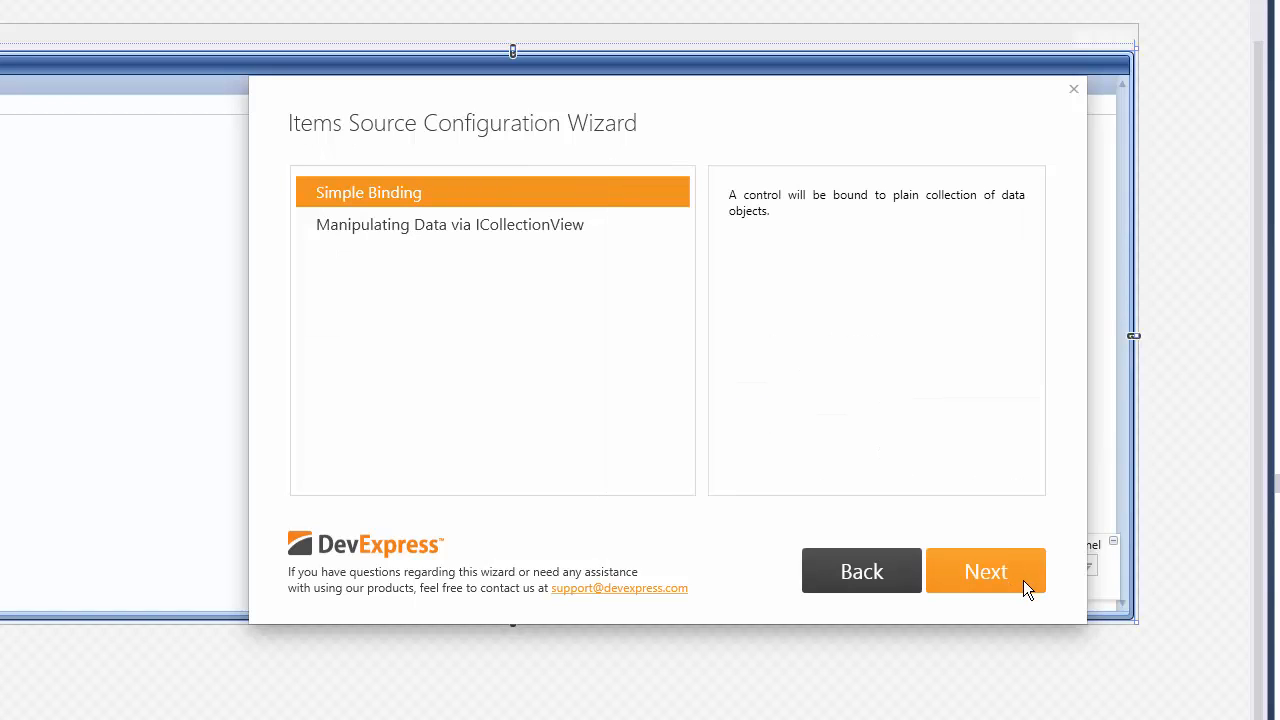
mouse_move(868, 440)
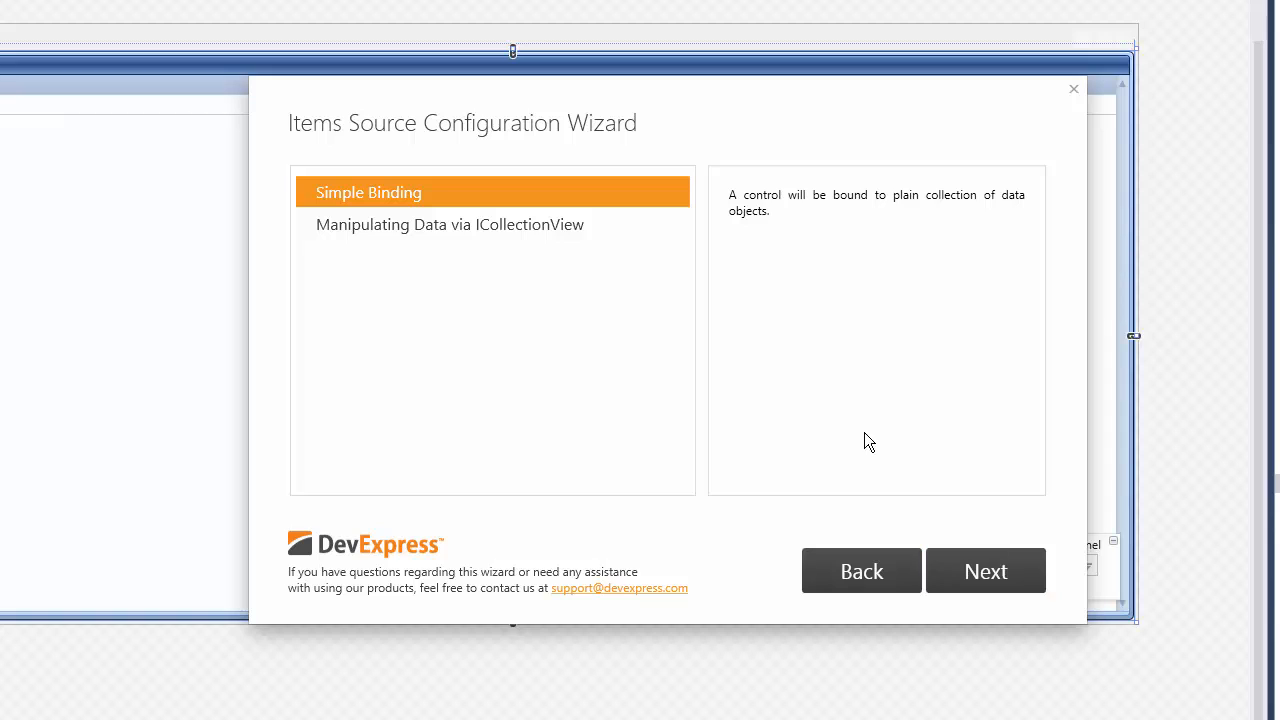
left_click(450, 224)
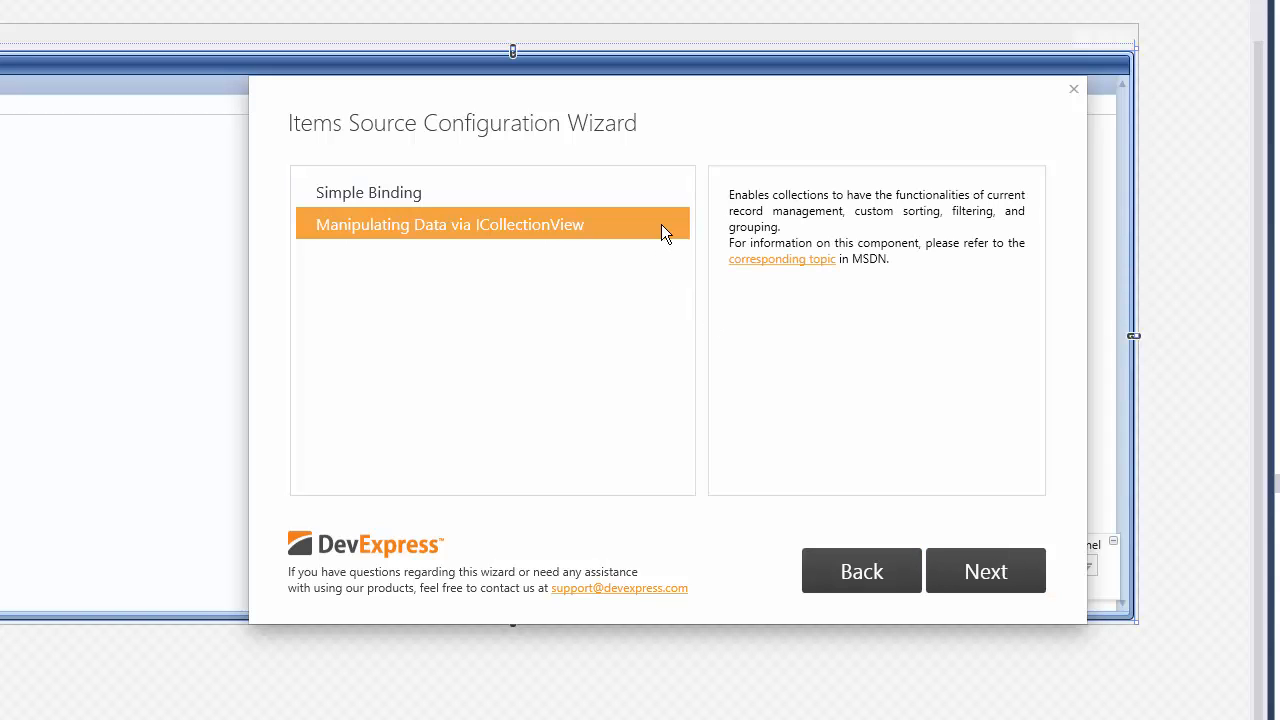
mouse_move(1000, 572)
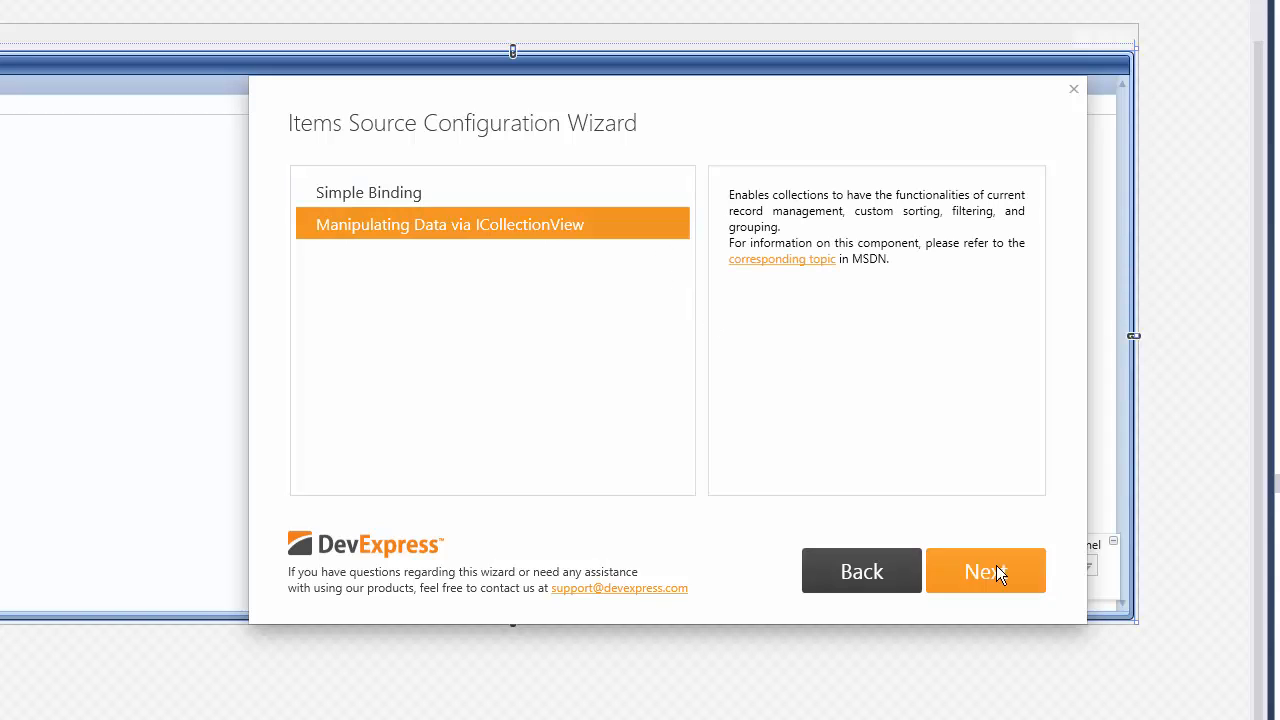
left_click(984, 570)
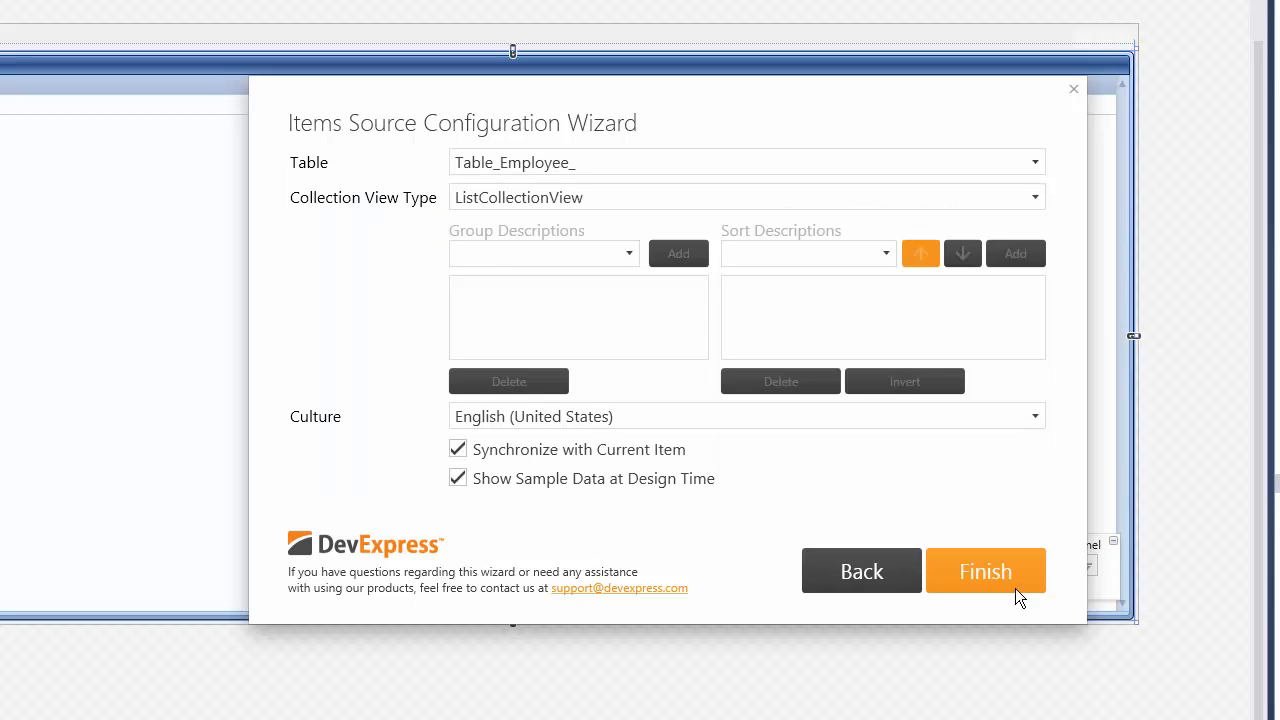
left_click(984, 572)
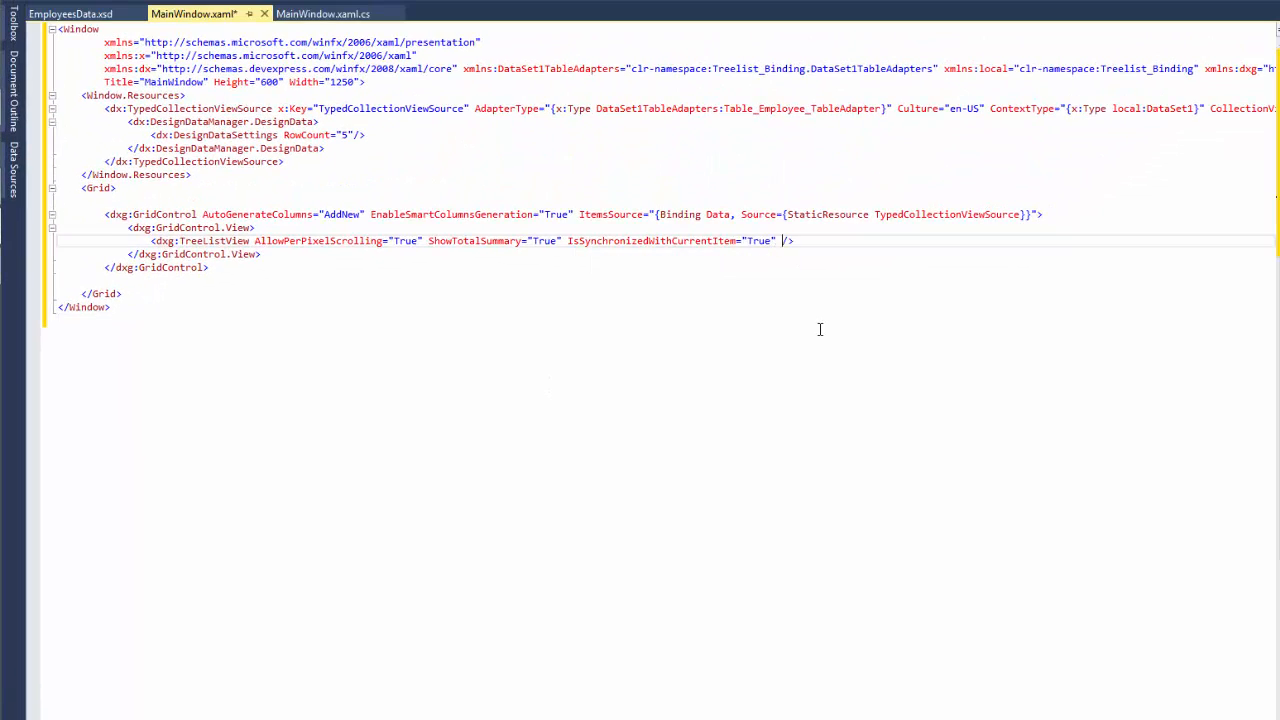
- Set ParentFieldName="ParentId" and KeyFieldName="Id" on the TreeListView and run the app with F5
type("ParentFieldName=\"\"")
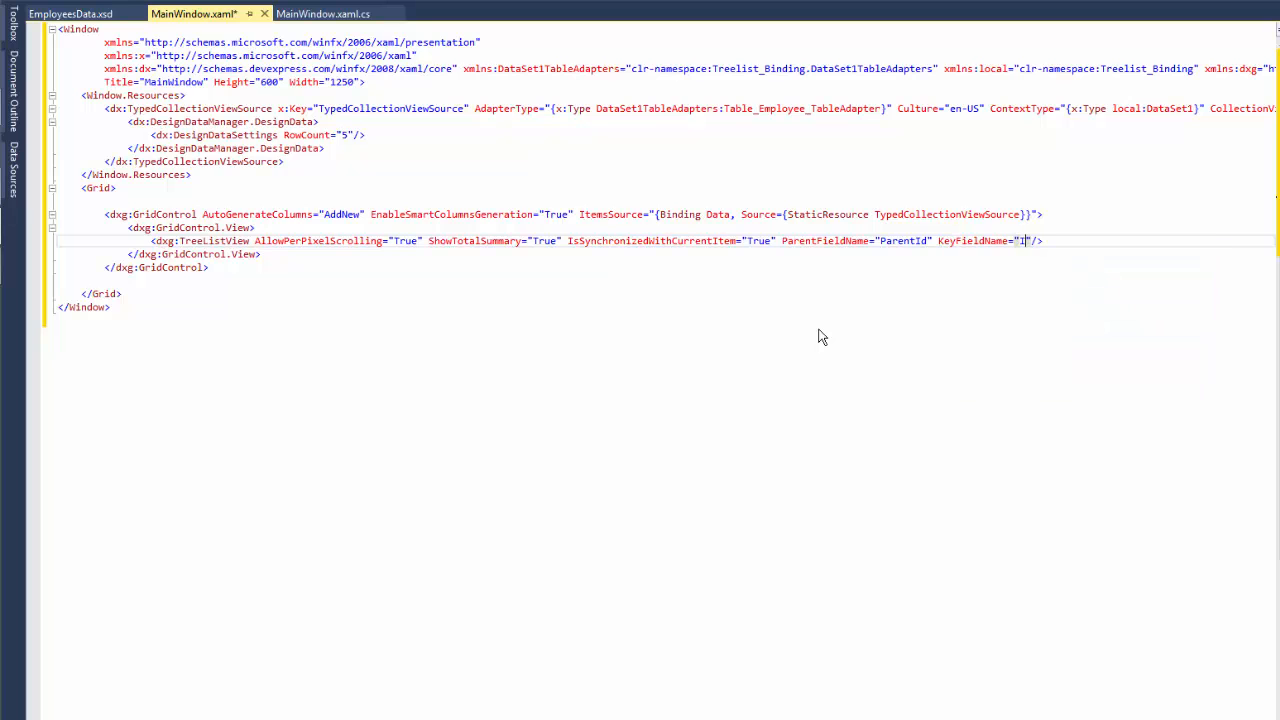
key("F5")
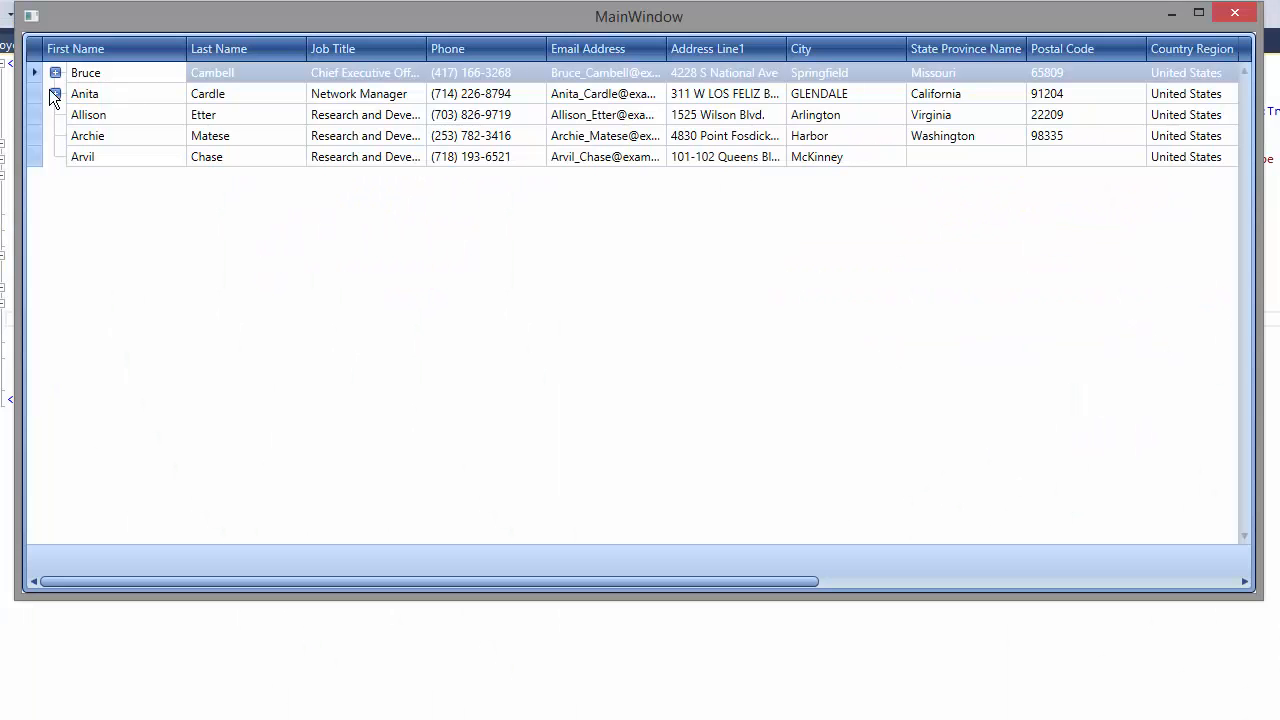
- Expand employee nodes into the reporting hierarchy, view the City filter values and add a Count=31 summary under First Name
left_click(38, 72)
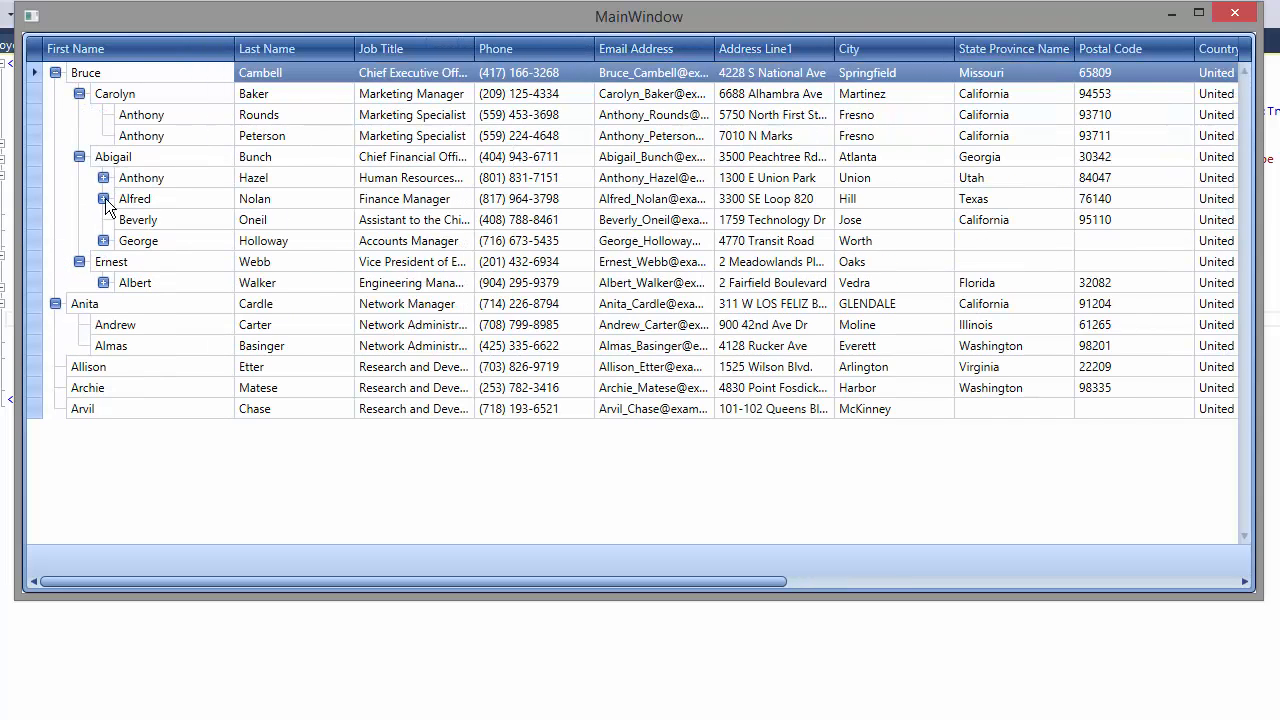
left_click(104, 198)
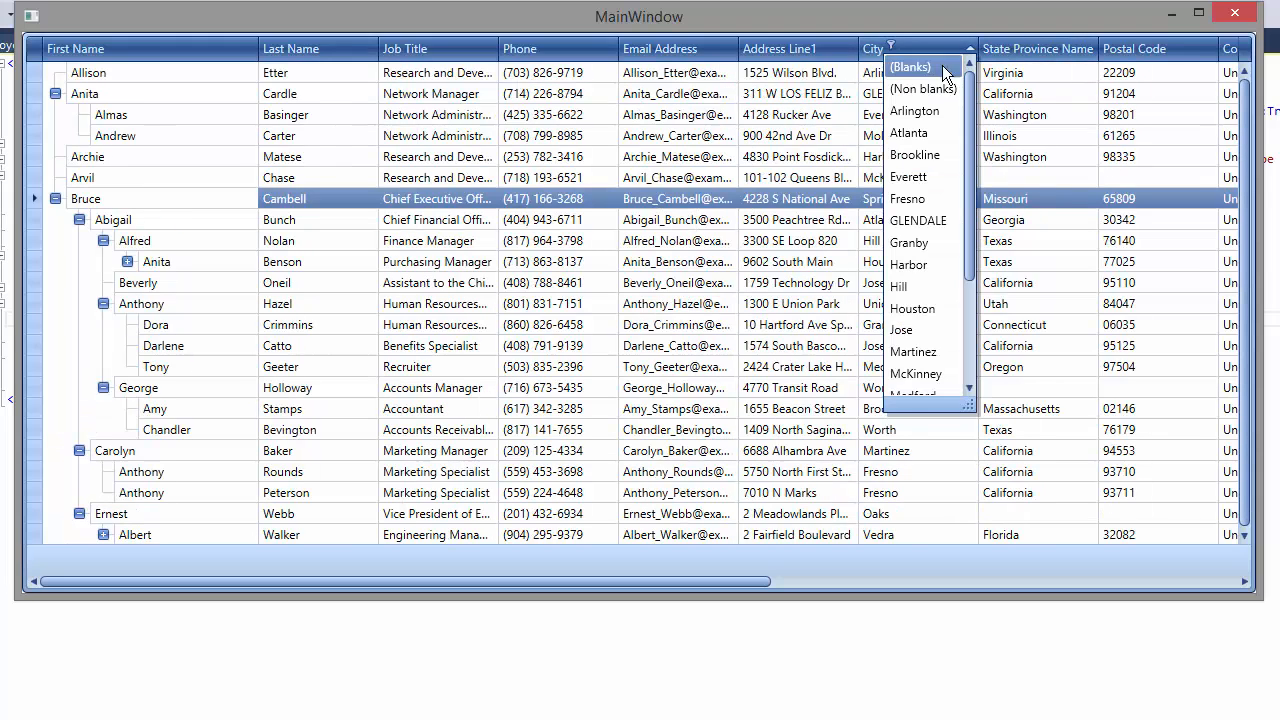
left_click(918, 220)
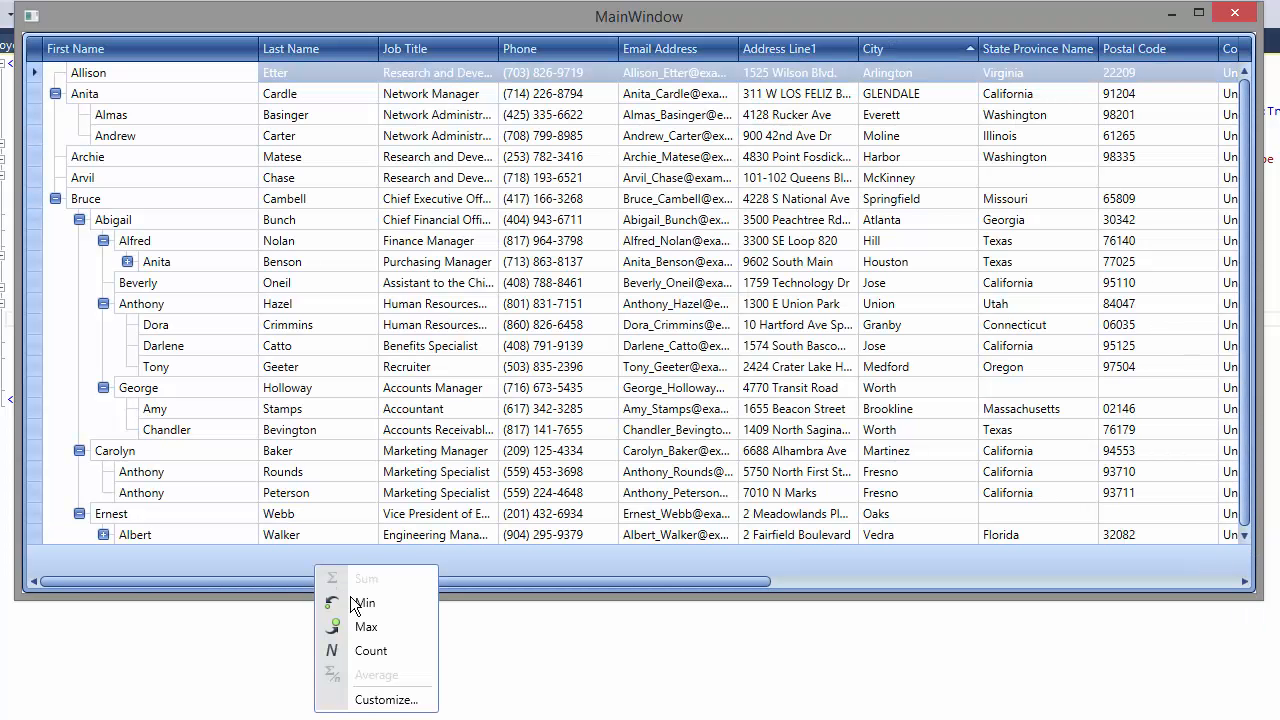
left_click(372, 652)
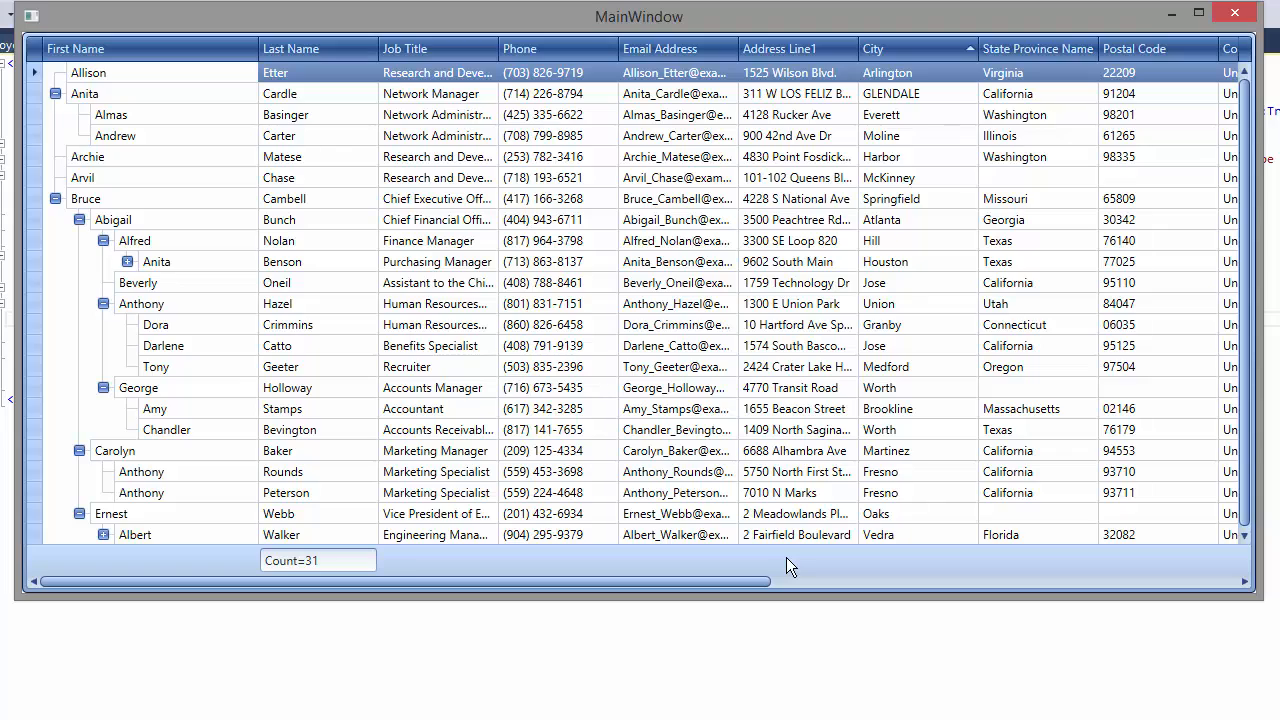